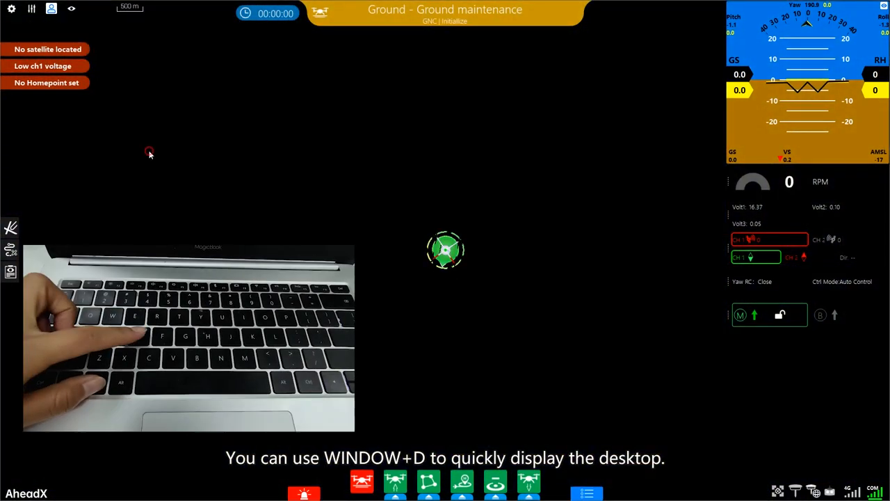
Step: Show the desktop with Win+D and launch Master Easy on its Install Guide page
key("win+d")
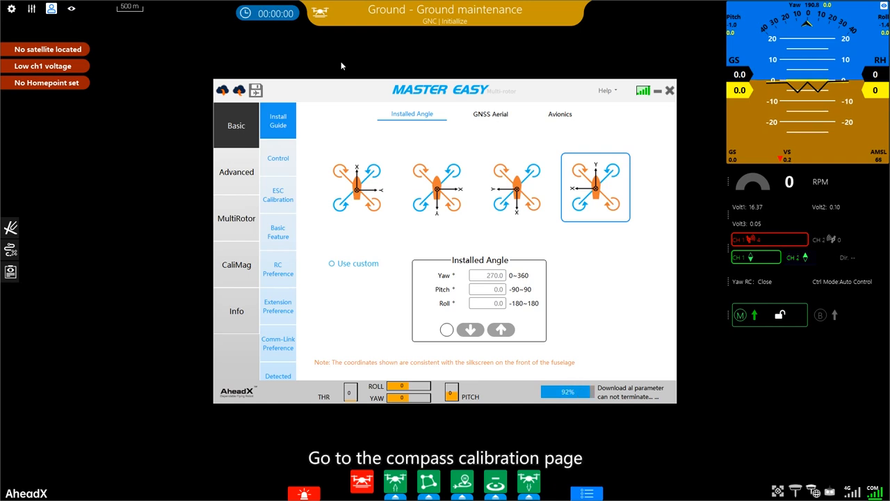
Step: Switch to the CaliMag compass calibration page with both channels at 0%
left_click(237, 265)
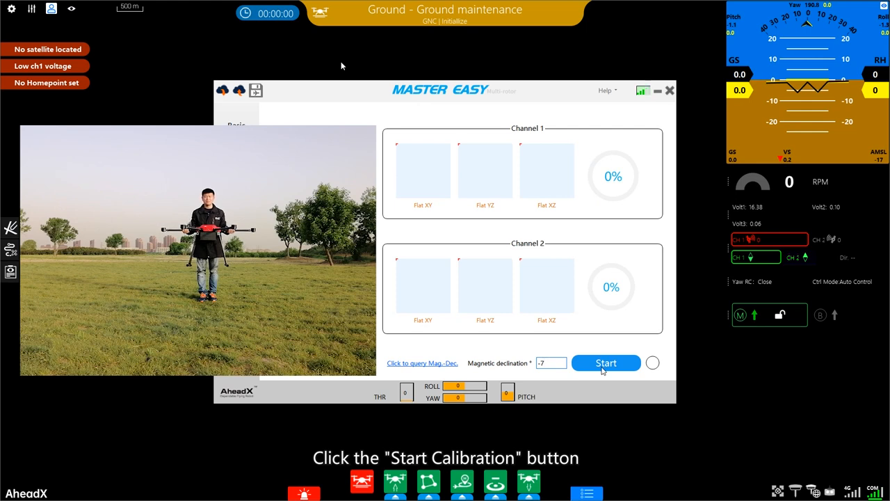
Step: Start compass calibration, rotate until both channels PASS, then end calibration and close Master Easy
left_click(607, 363)
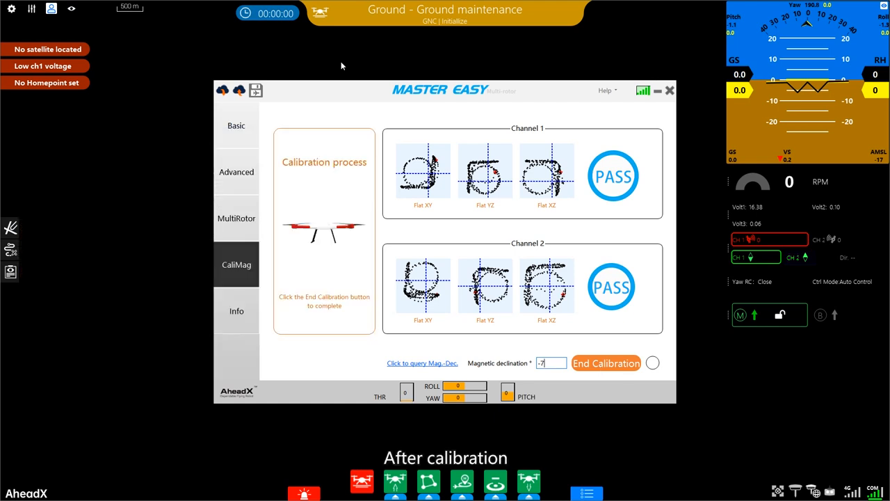
left_click(607, 363)
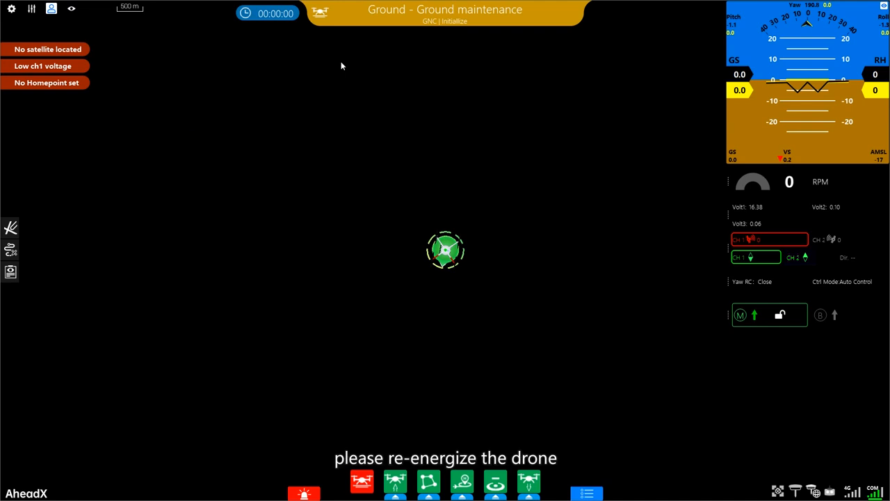